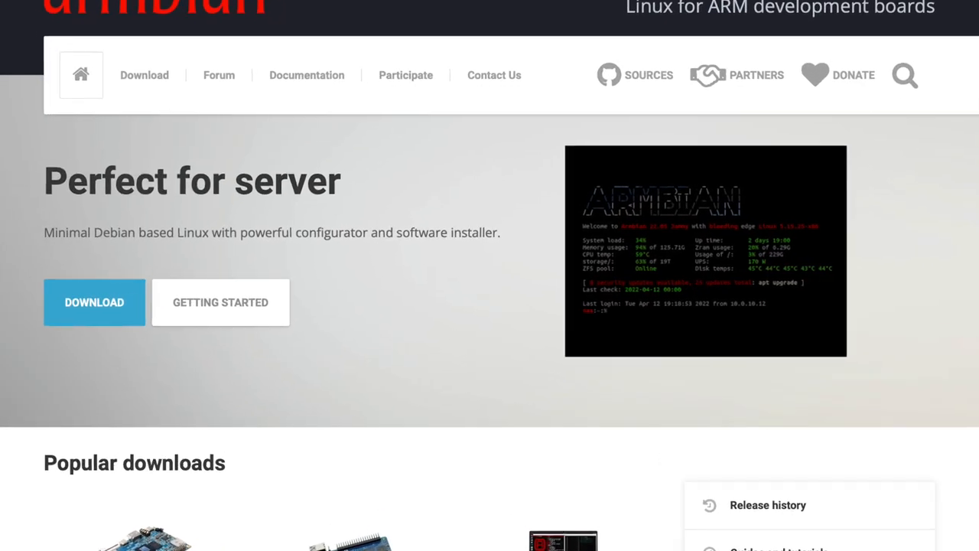
scroll("down", 3)
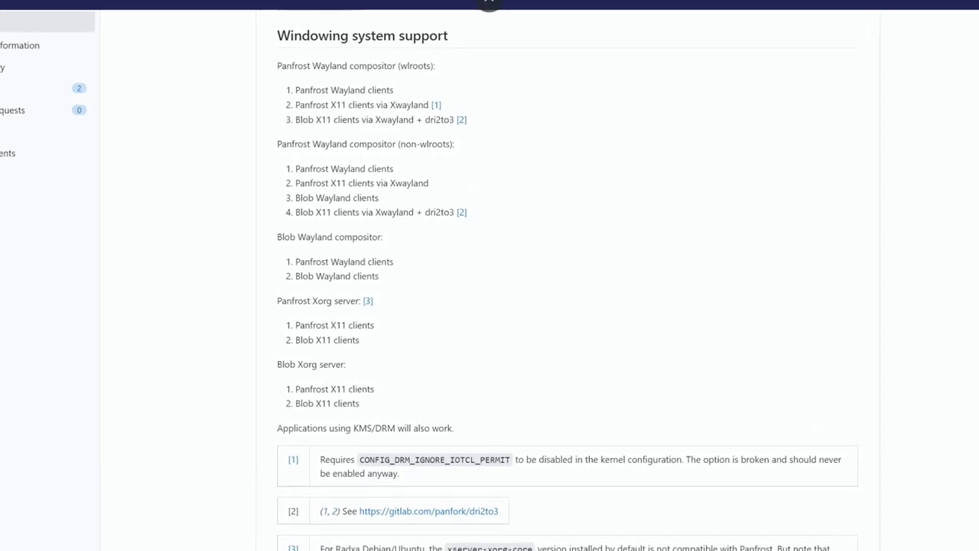
scroll("up", 3)
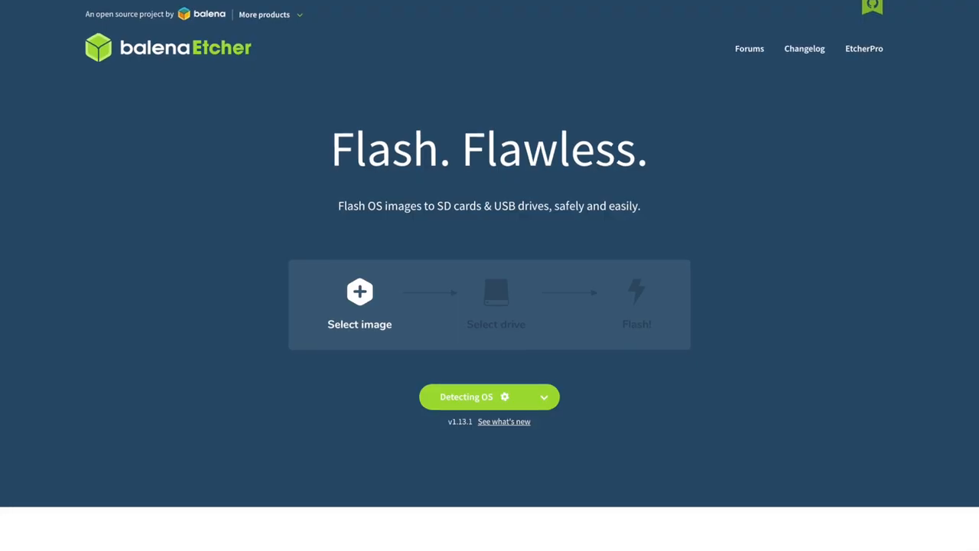
scroll("up", 3)
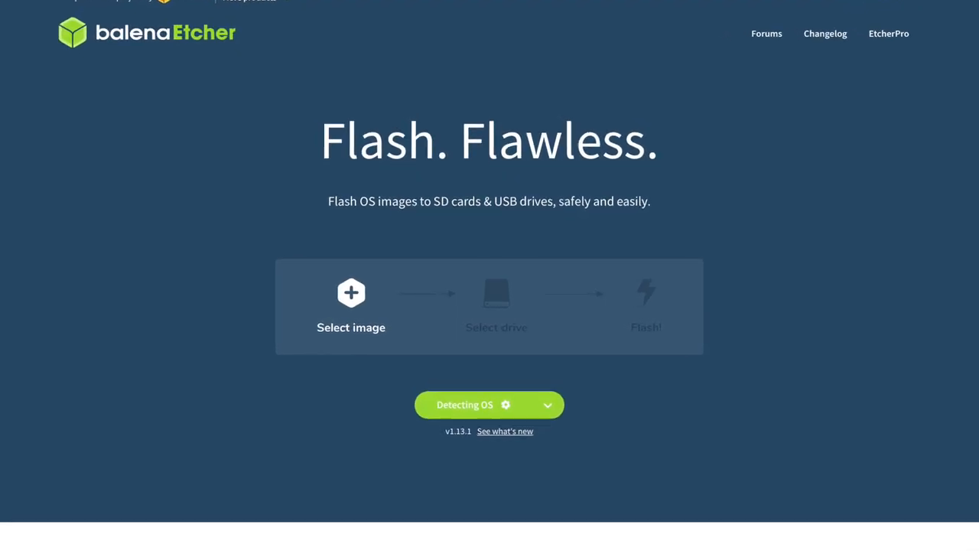